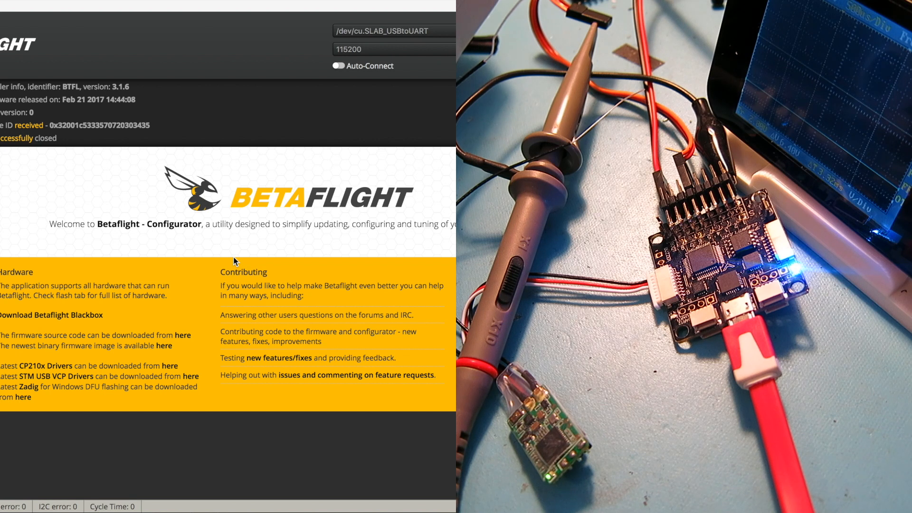
mouse_move(224, 214)
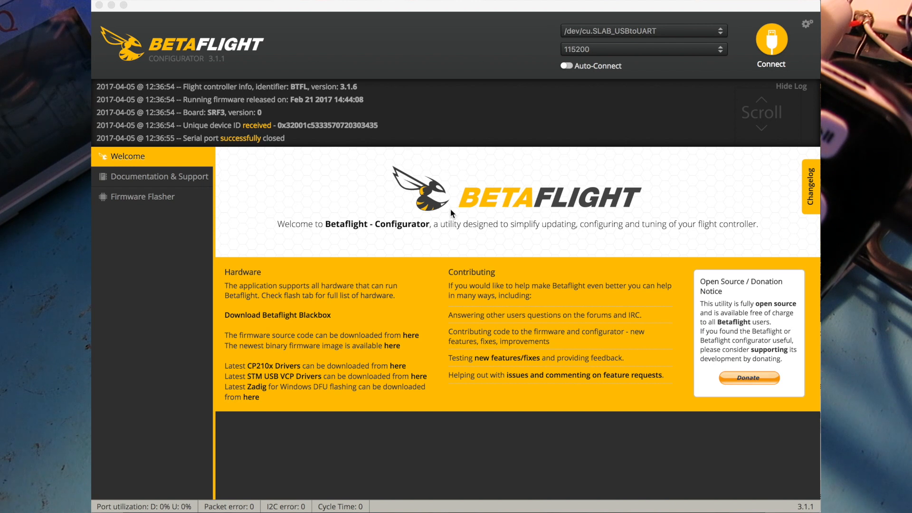
mouse_move(453, 211)
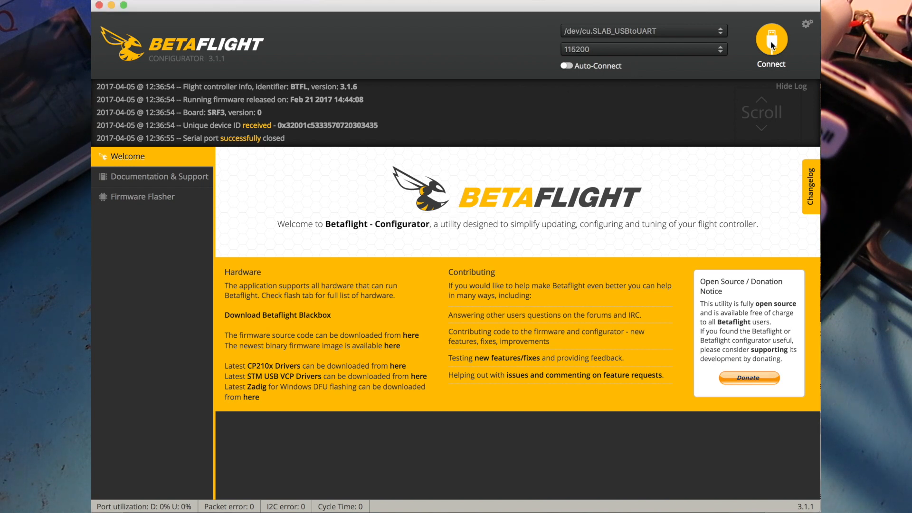
Connect to the SRF3 flight controller to show its setup page
click(772, 42)
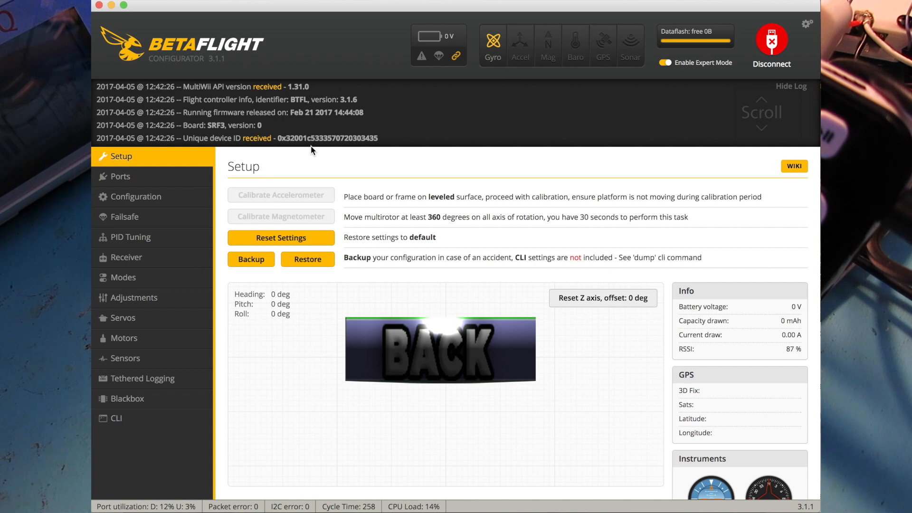
Enable the SERVO_TILT feature in Configuration, then save and reboot the board
click(136, 196)
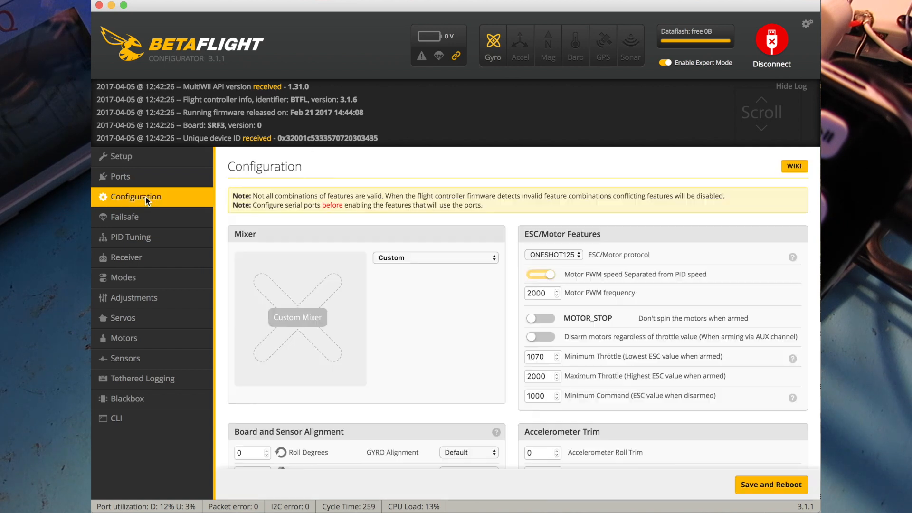
scroll(down, 3)
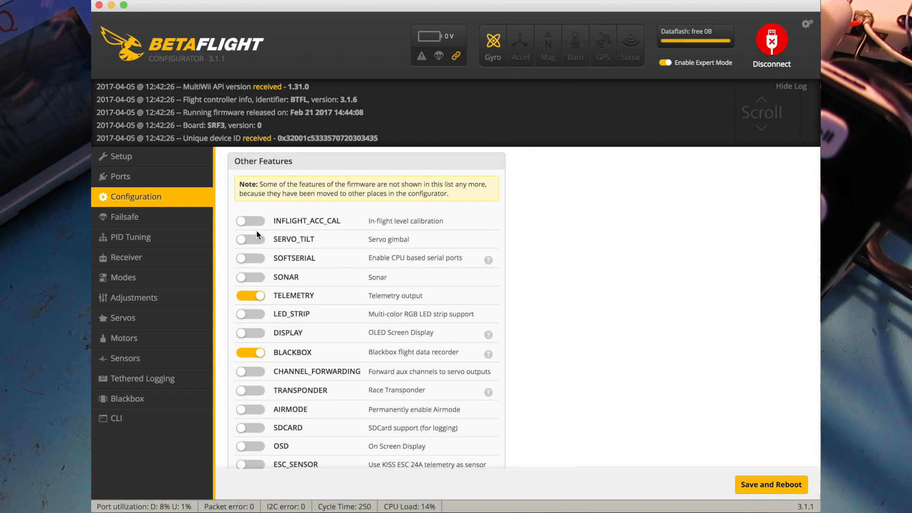
mouse_move(384, 246)
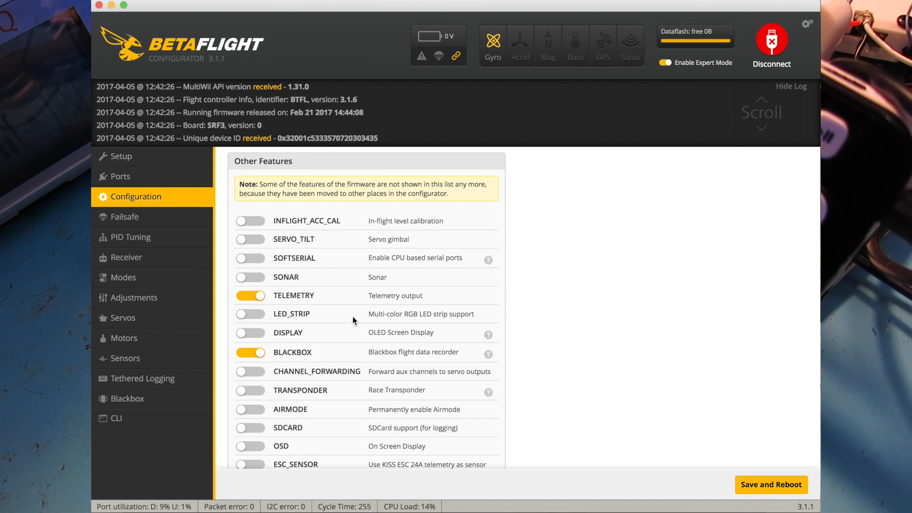
mouse_move(280, 253)
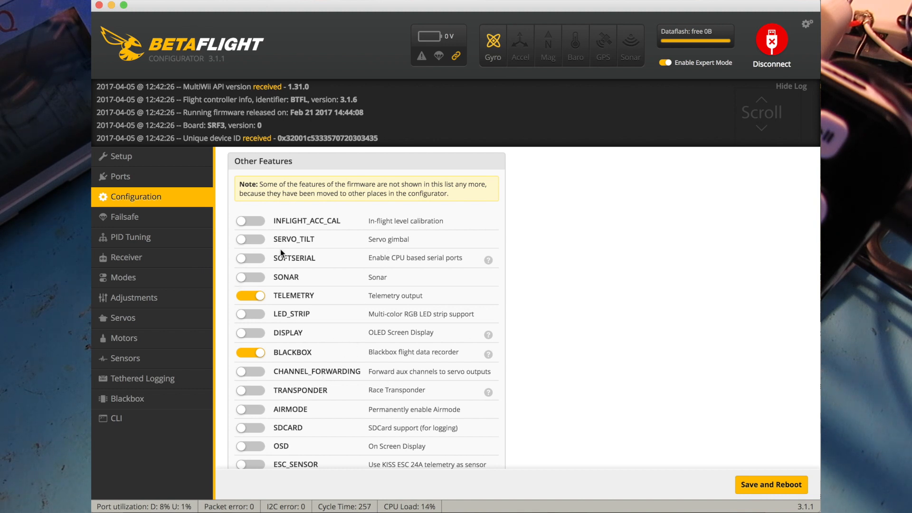
mouse_move(257, 244)
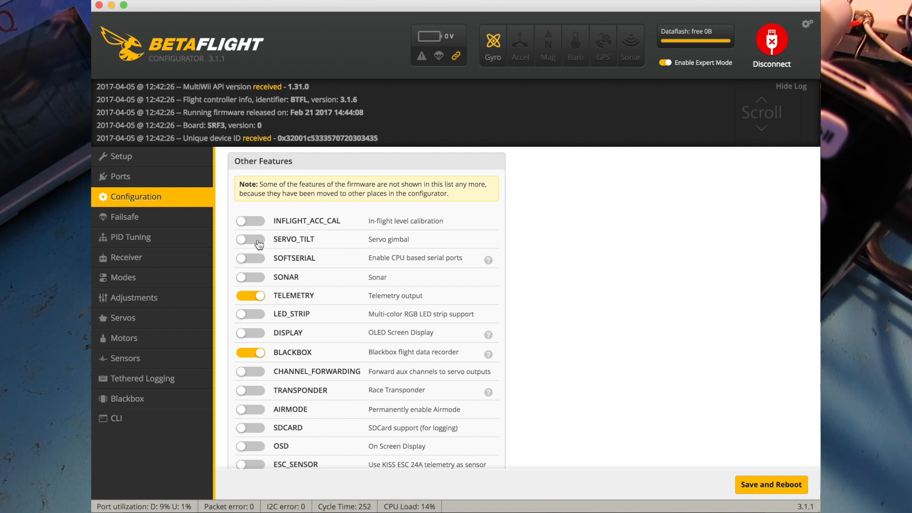
click(251, 239)
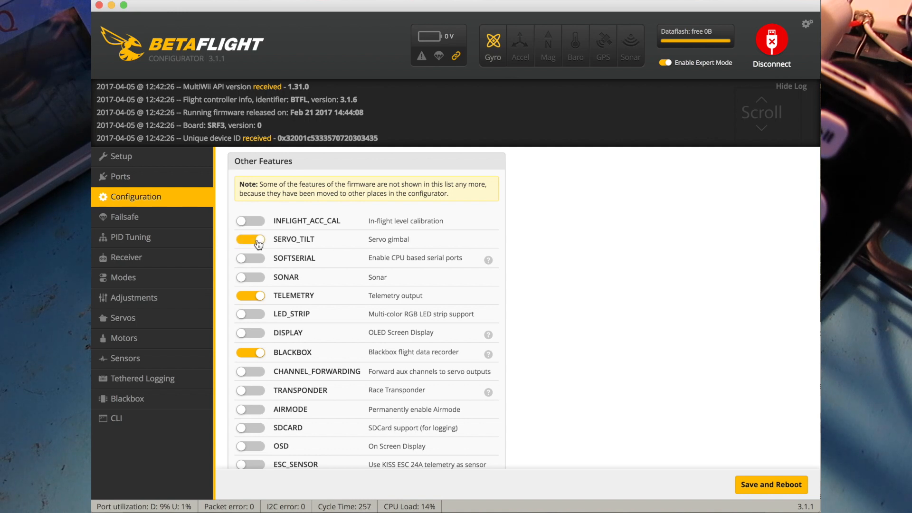
click(251, 239)
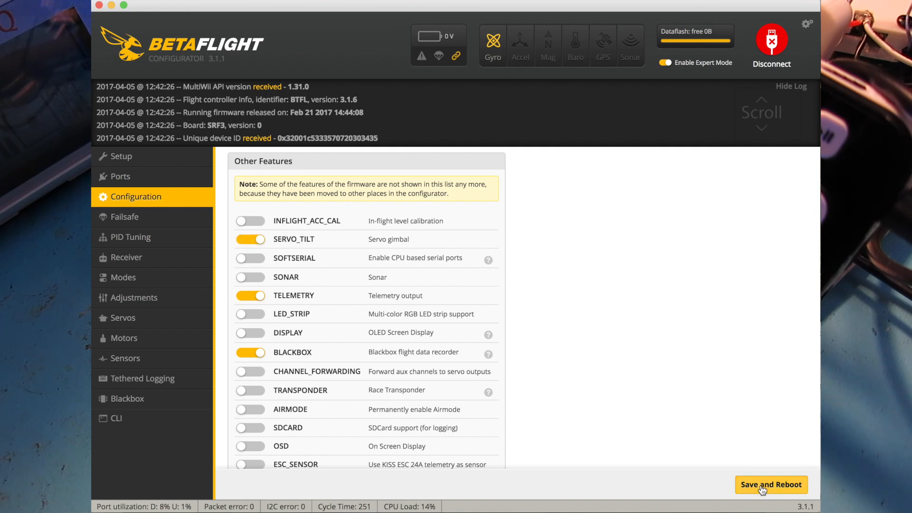
click(770, 485)
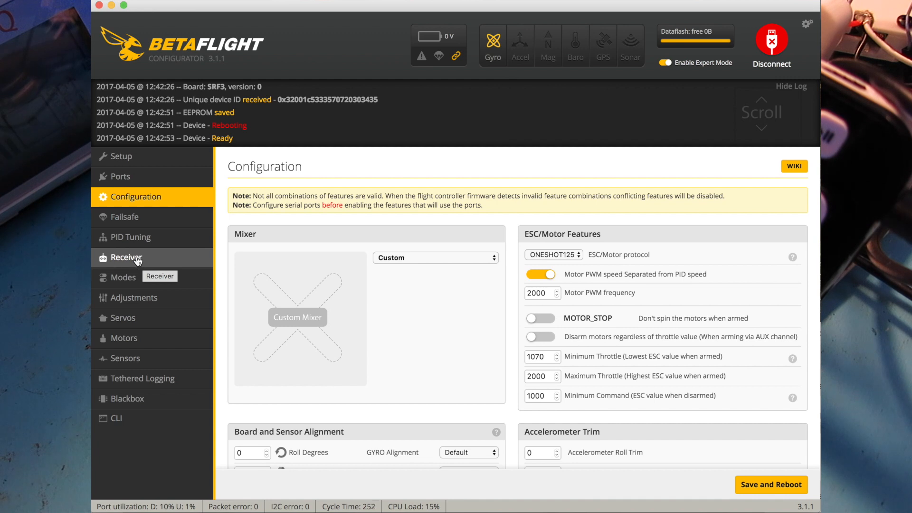
Show the Receiver page with live channel values and the AETR1234 map
click(125, 257)
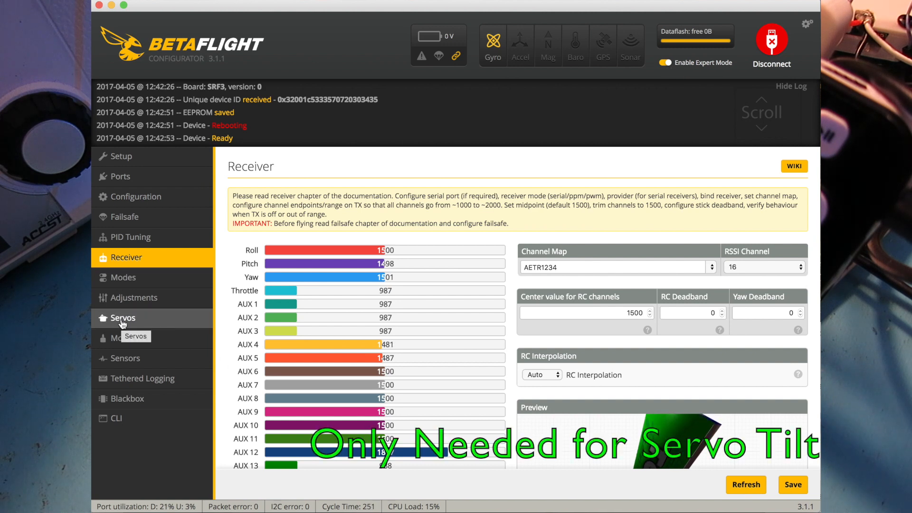
On the Servos page, map Servo 0, 1, 2 to A3, A4, A5 and save
click(123, 318)
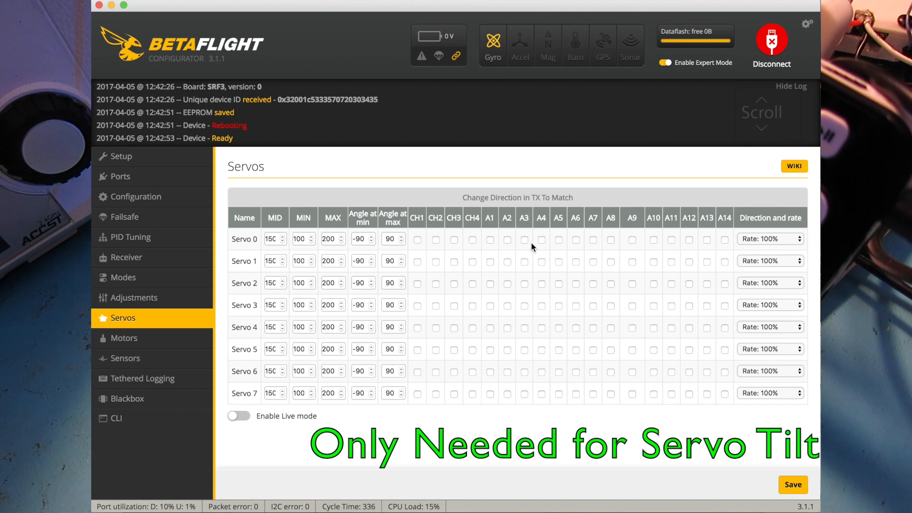
mouse_move(531, 247)
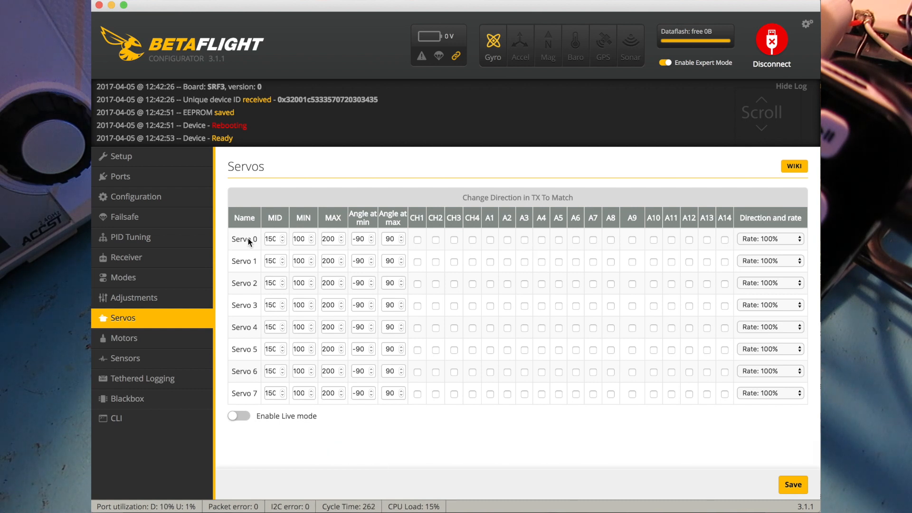
mouse_move(528, 243)
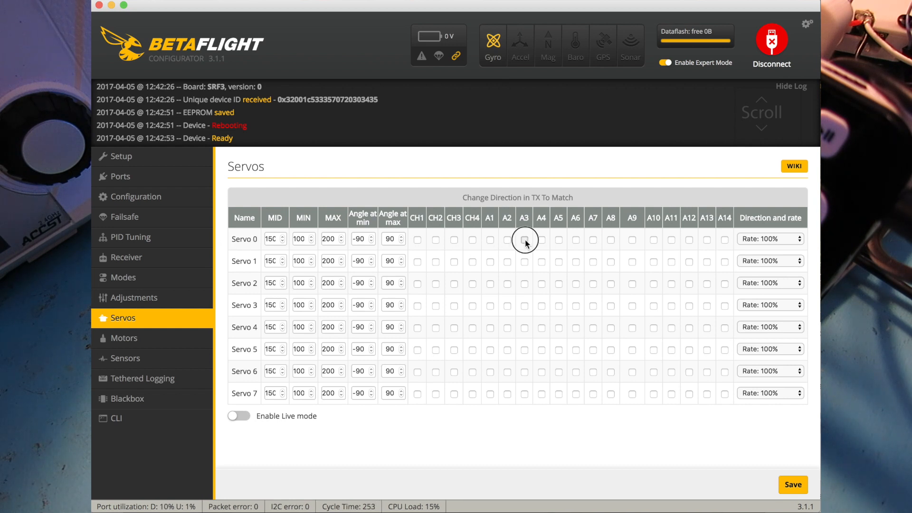
click(524, 238)
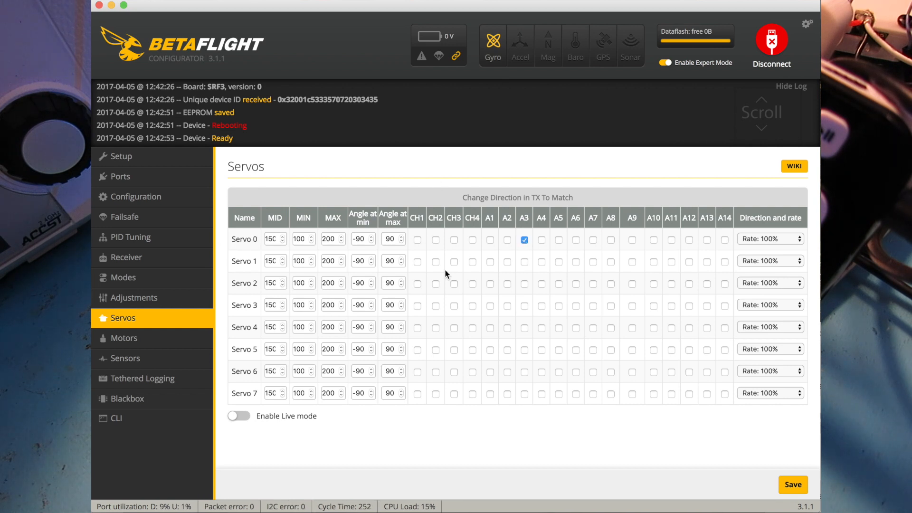
mouse_move(233, 260)
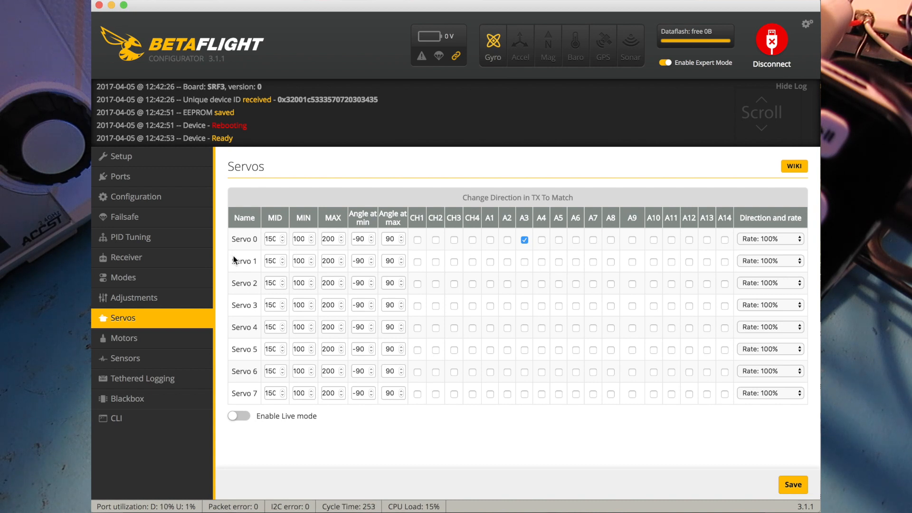
mouse_move(241, 262)
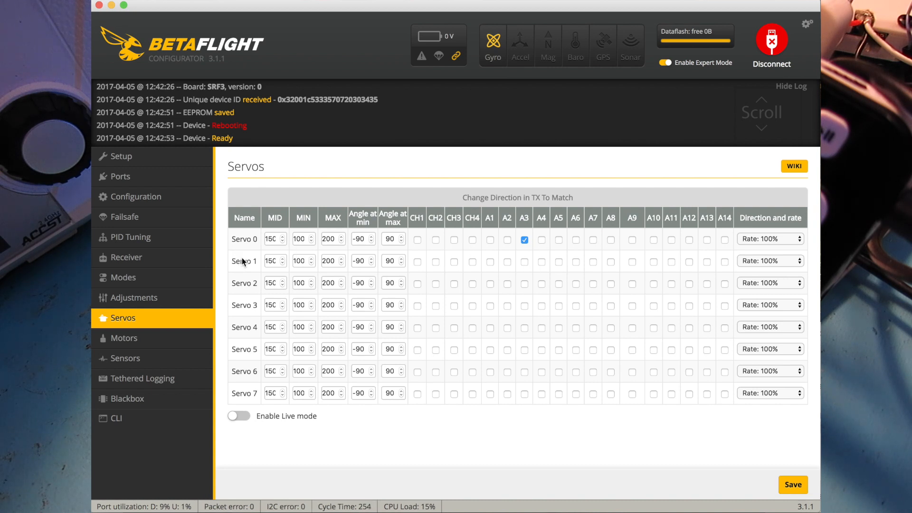
click(541, 261)
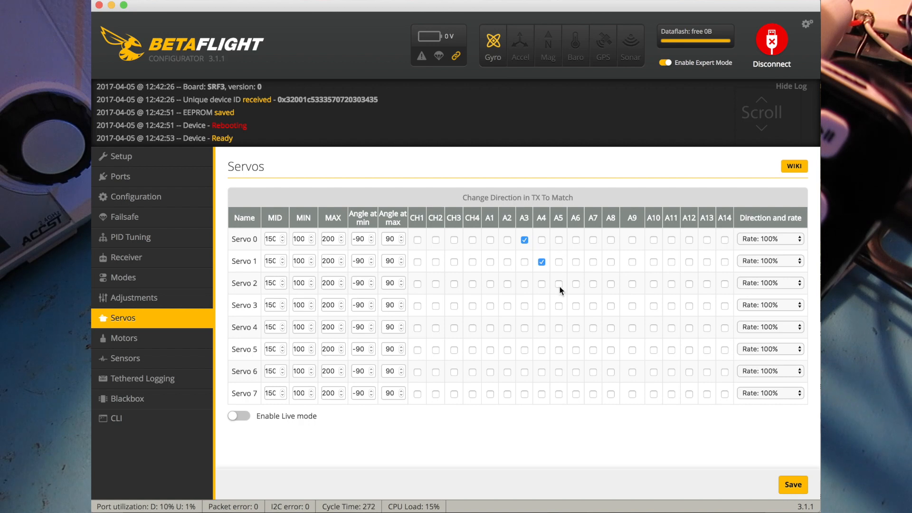
click(557, 282)
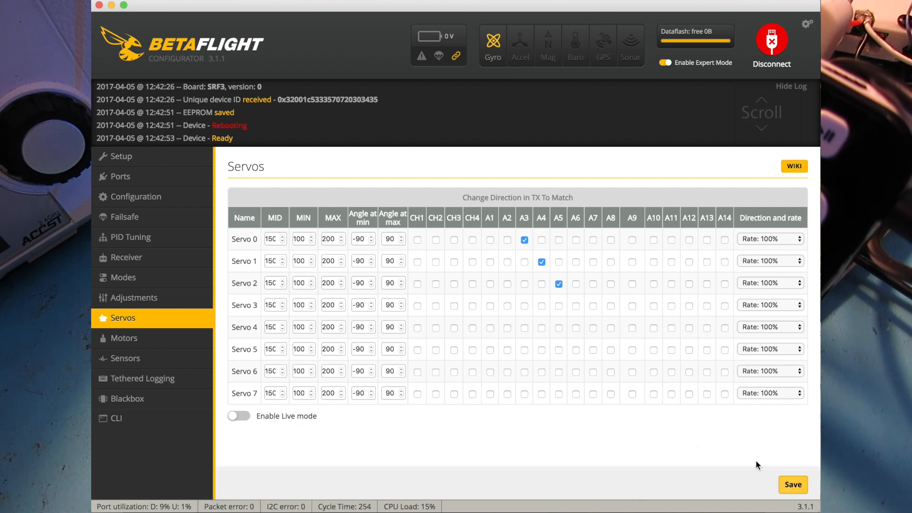
click(793, 484)
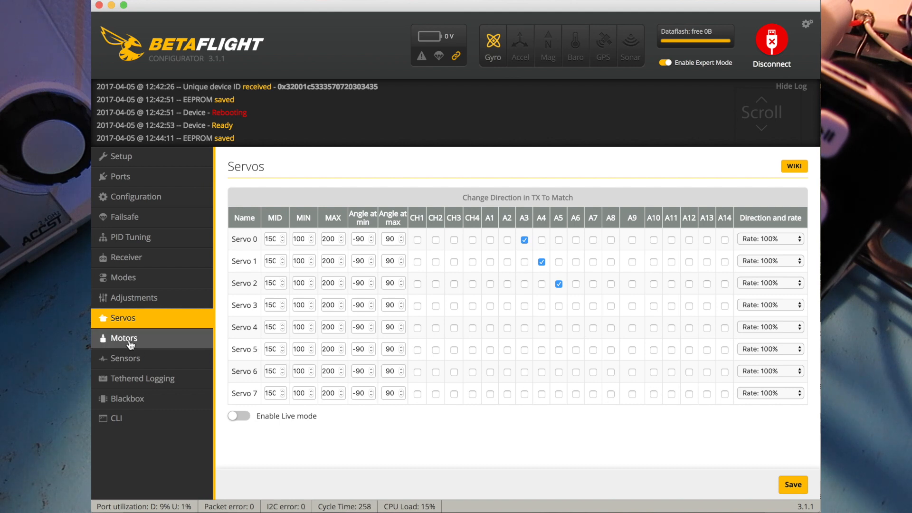
click(124, 338)
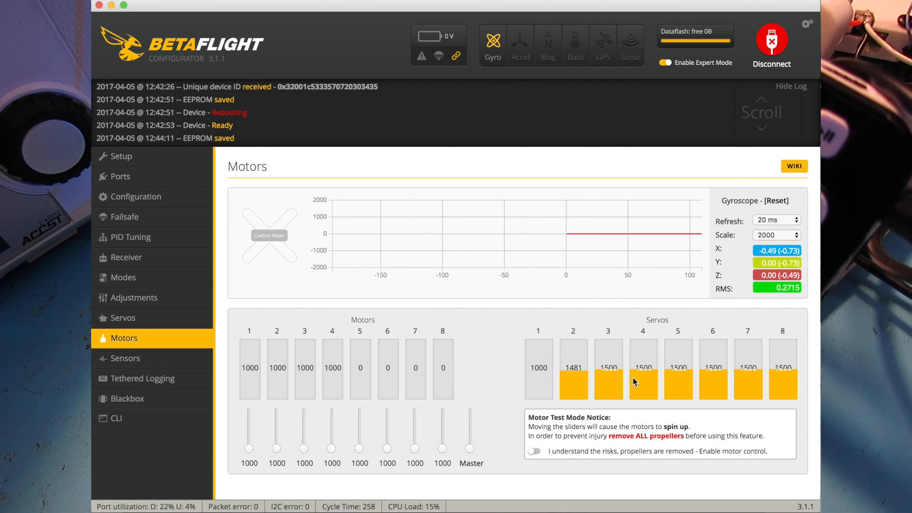
mouse_move(660, 328)
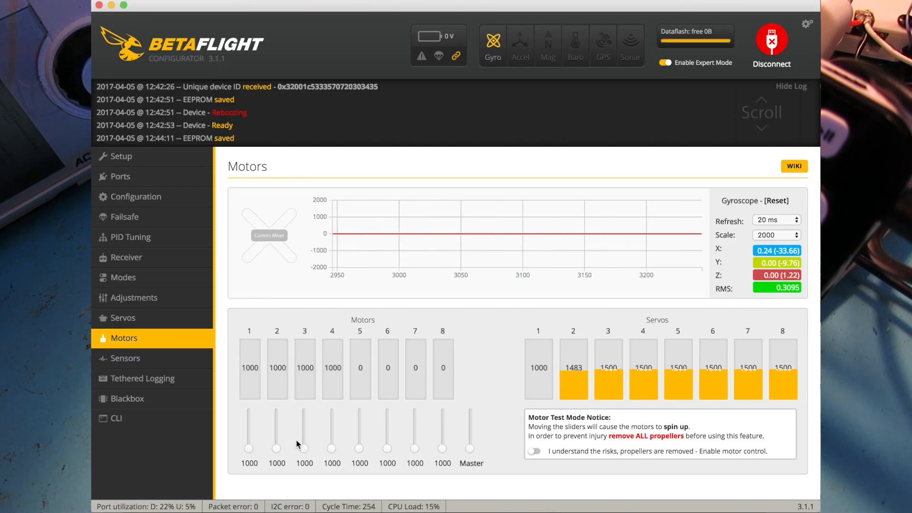
mouse_move(137, 408)
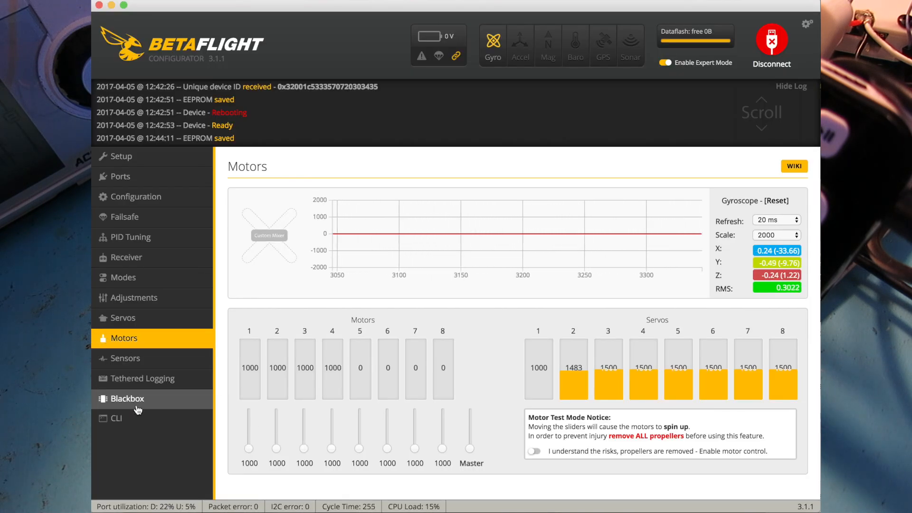
Run 'resource' in the CLI and highlight the MOTOR 5–8 lines
click(115, 417)
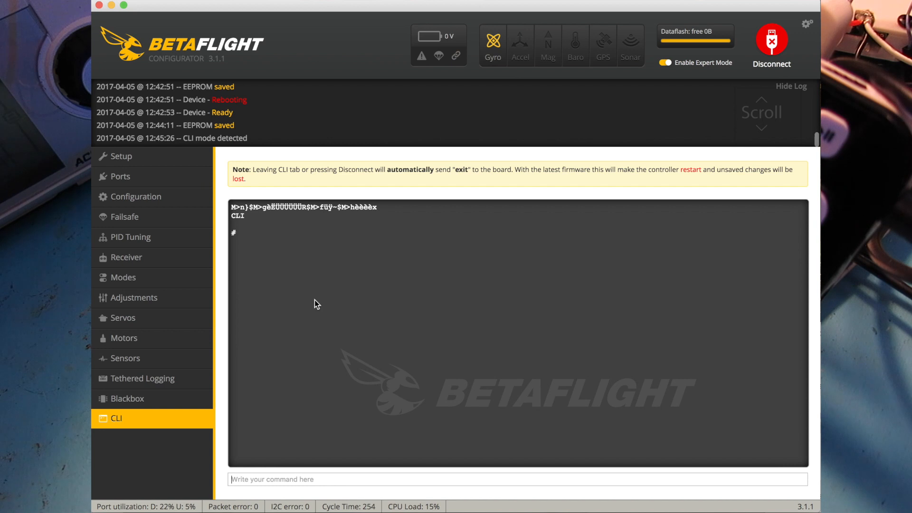
text(re)
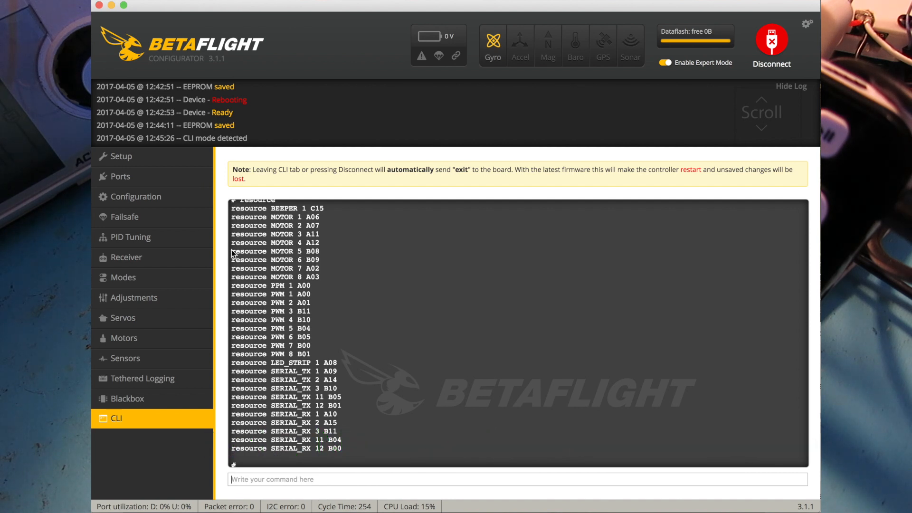
drag(231, 252, 326, 277)
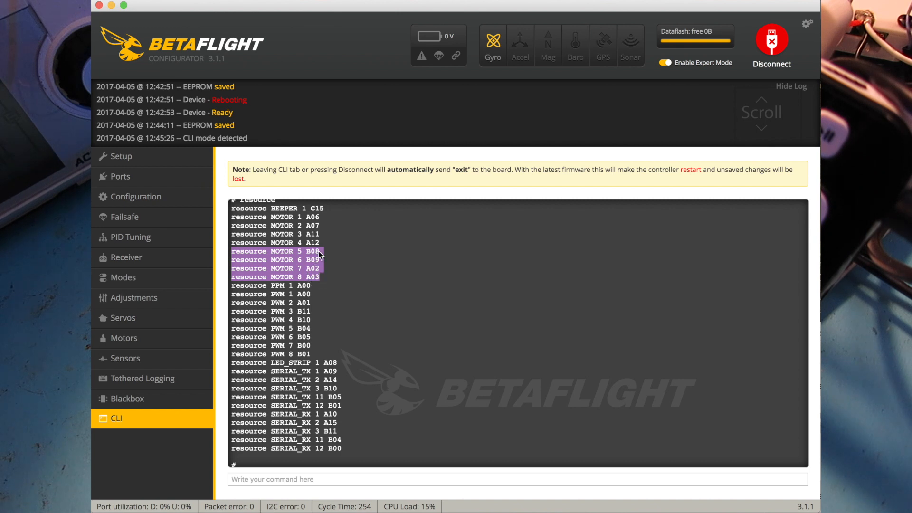
mouse_move(319, 277)
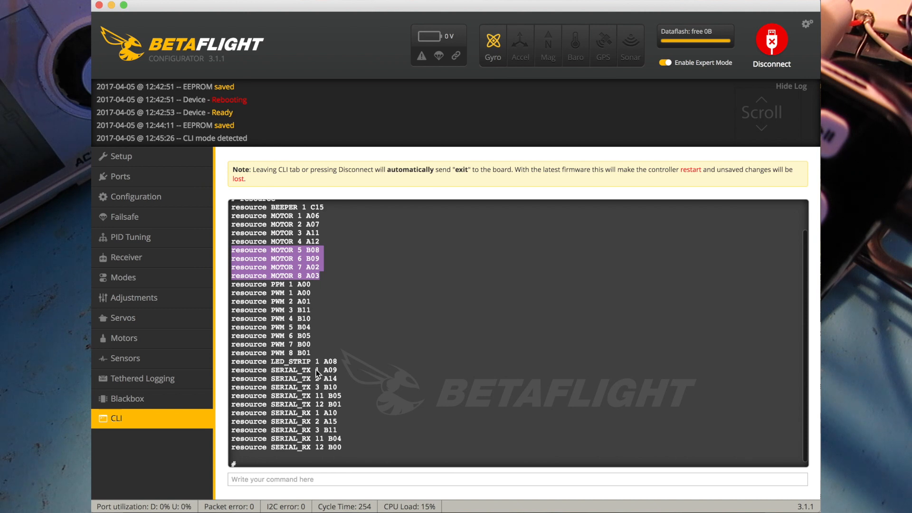
mouse_move(134, 297)
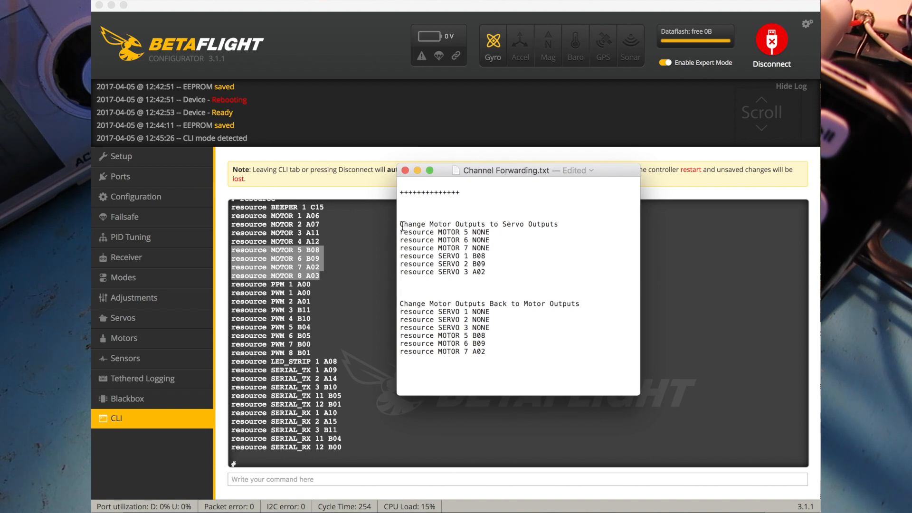
mouse_move(401, 232)
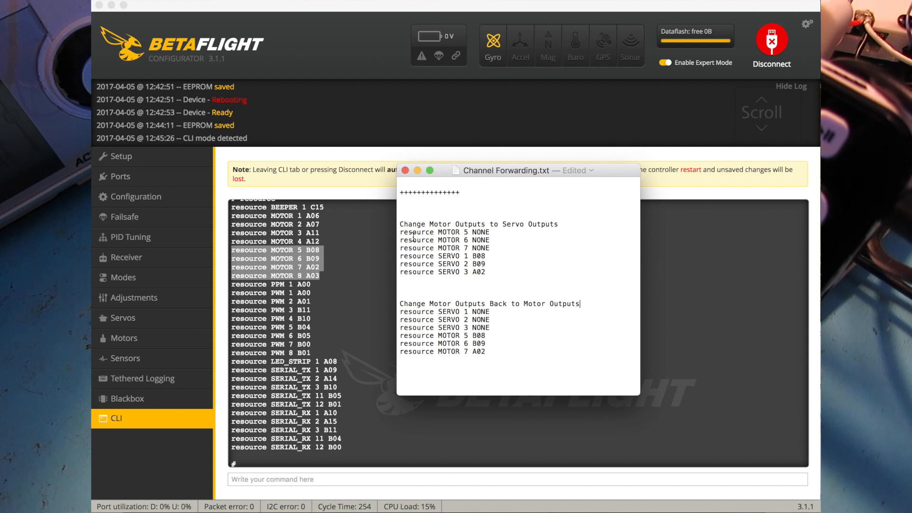
Select the 'Change Motor Outputs to Servo Outputs' resource commands in Channel Forwarding.txt
drag(400, 231, 485, 266)
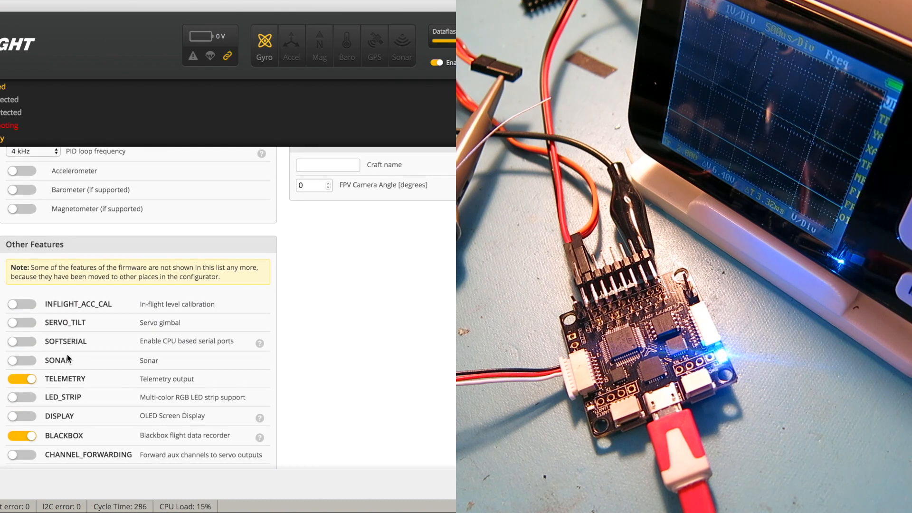
Switch on the CHANNEL_FORWARDING toggle under Other Features
scroll(down, 3)
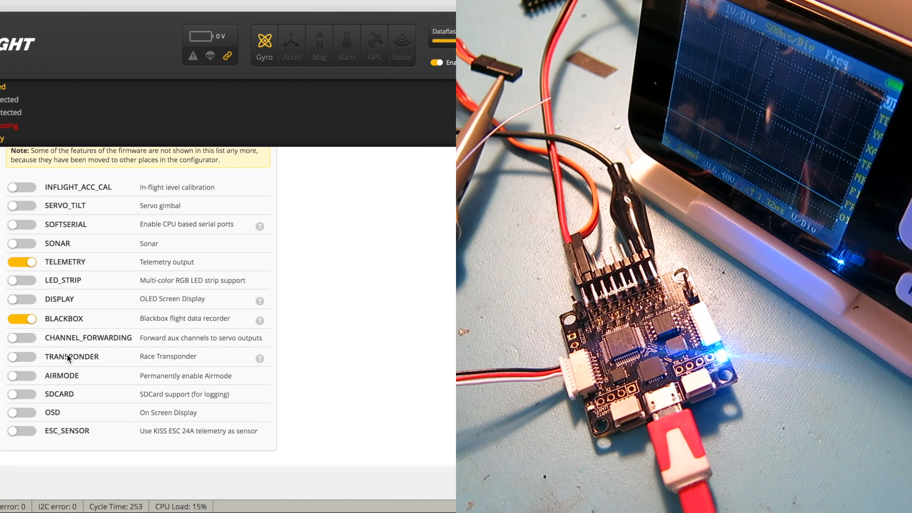
click(23, 338)
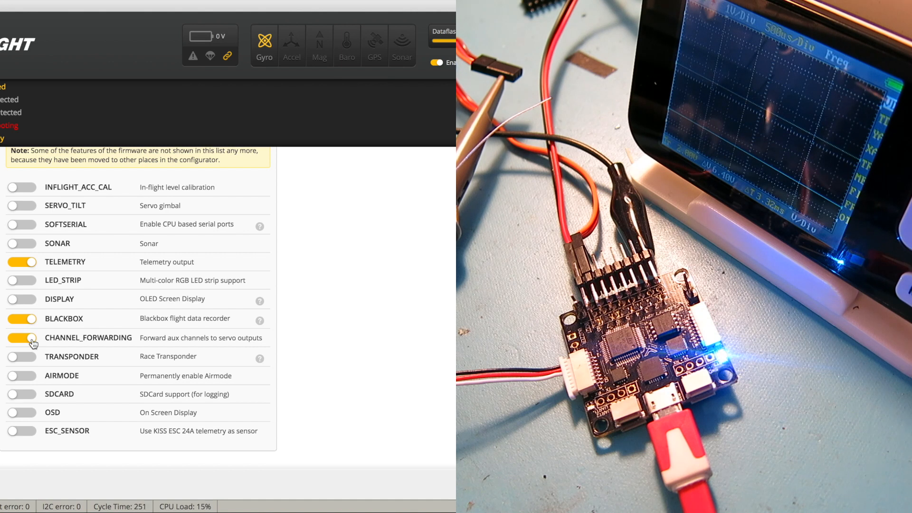
click(22, 337)
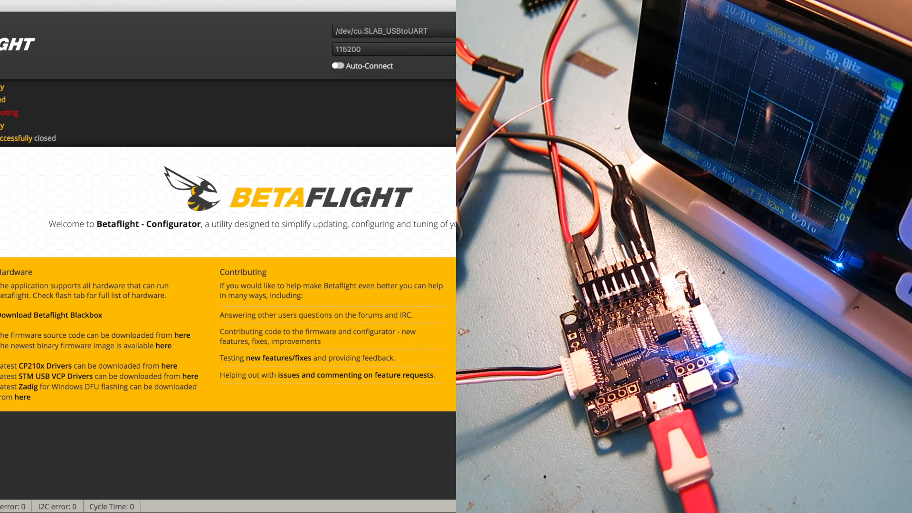
Reconnect to the flight controller and show its setup page
click(393, 31)
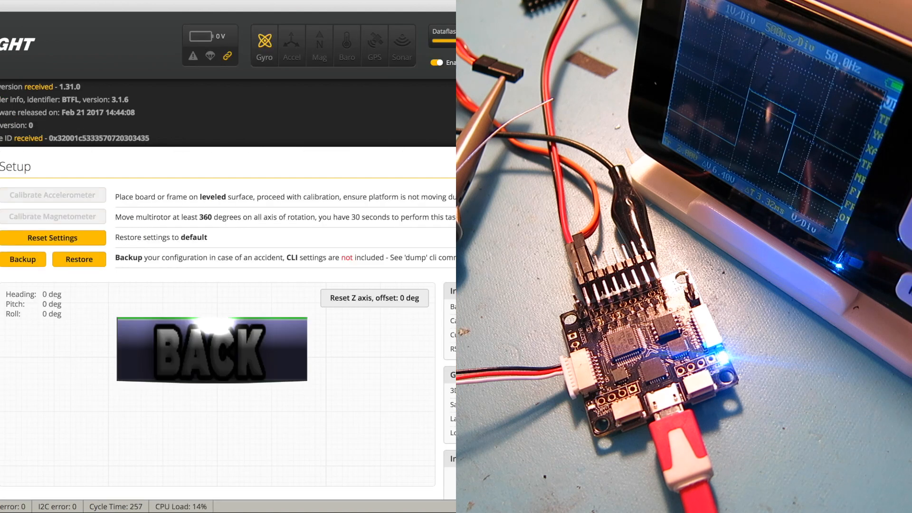
mouse_move(433, 125)
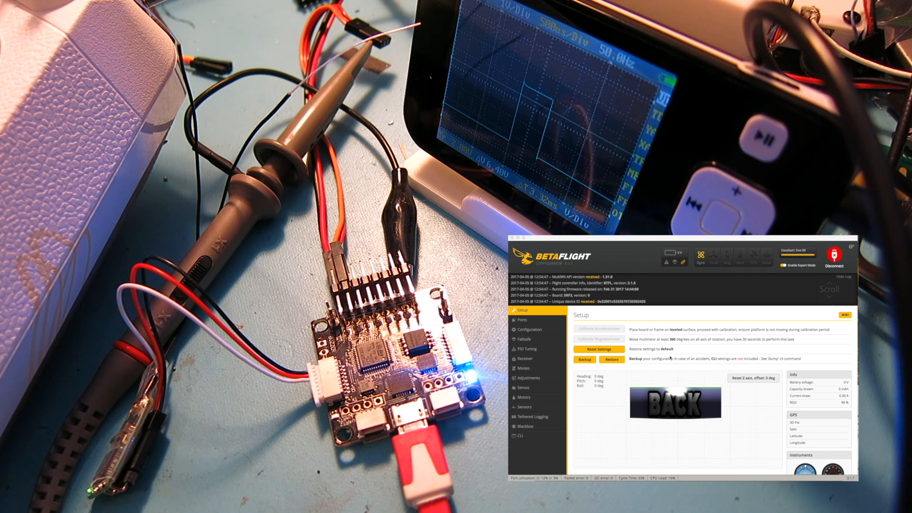
Show the CLI console on the reconnected SRF3 flight controller
click(524, 358)
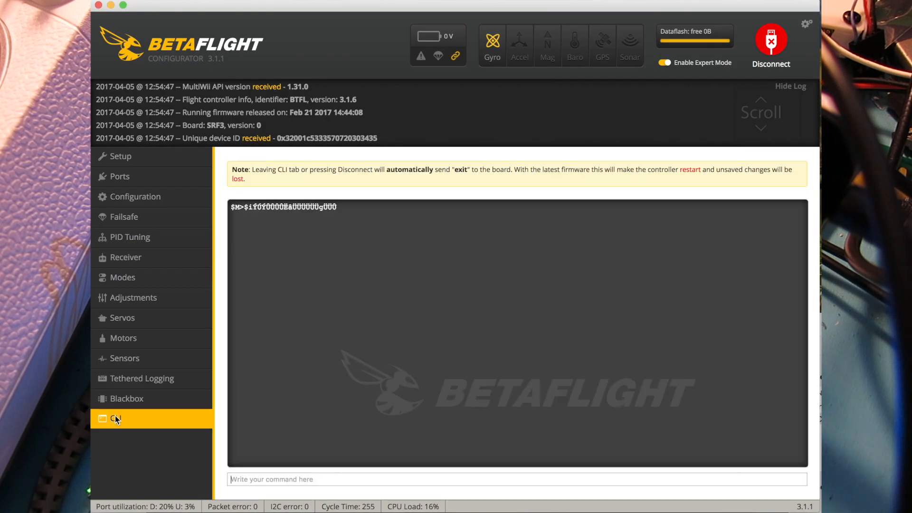
Enter 'set channel_forwarding_start = 6' in the CLI without sending it
click(115, 418)
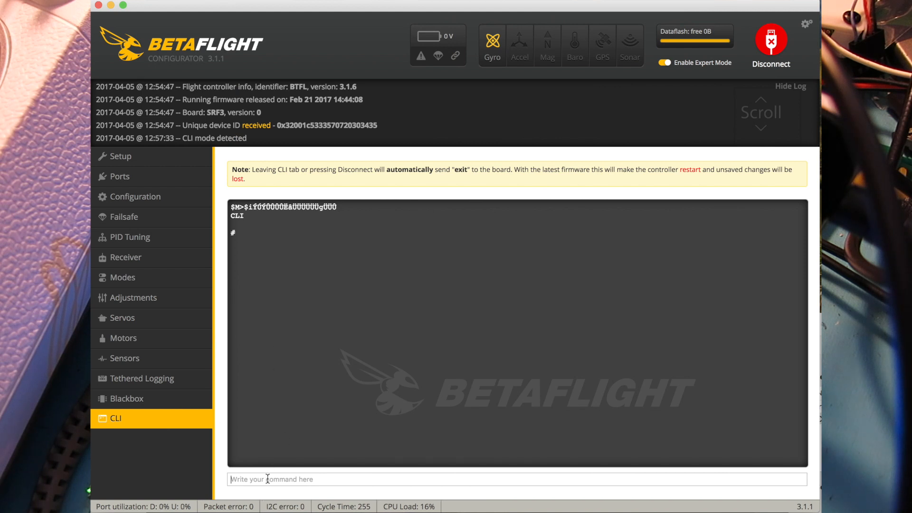
text(set channel_forwarding_start = 6)
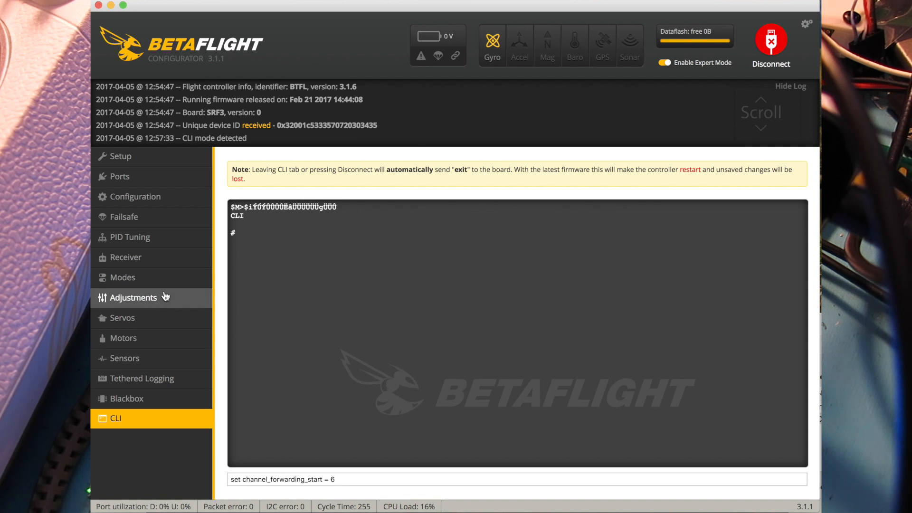
mouse_move(125, 257)
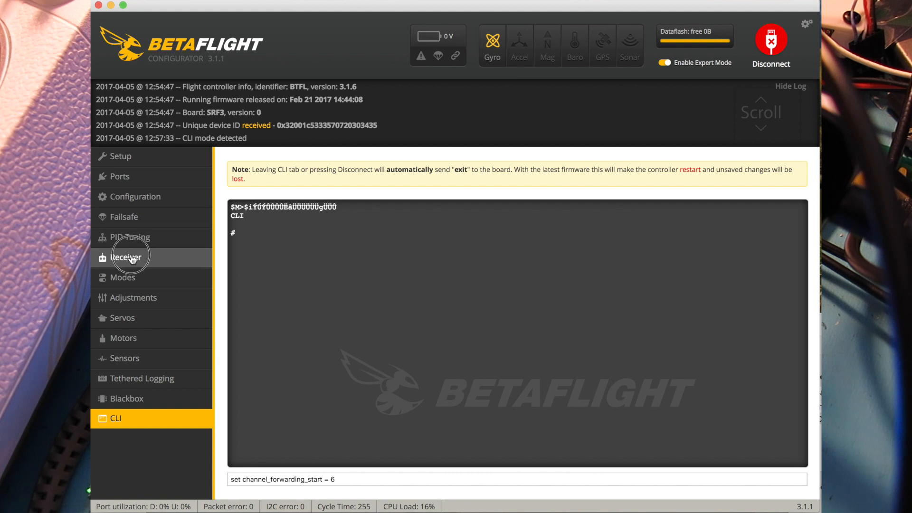
Show the live RC and AUX channel values on the Receiver page
click(125, 257)
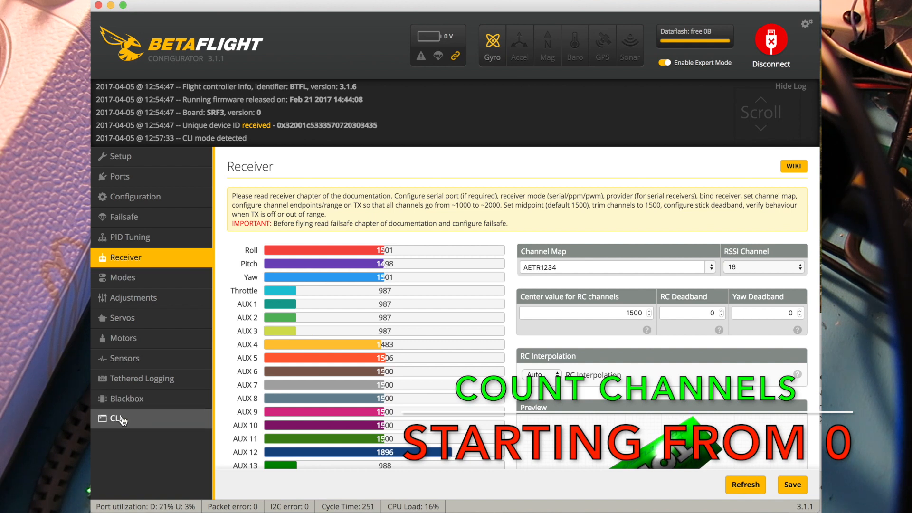
In the CLI, enter 'set channel_forwarding_start = 6'
click(116, 418)
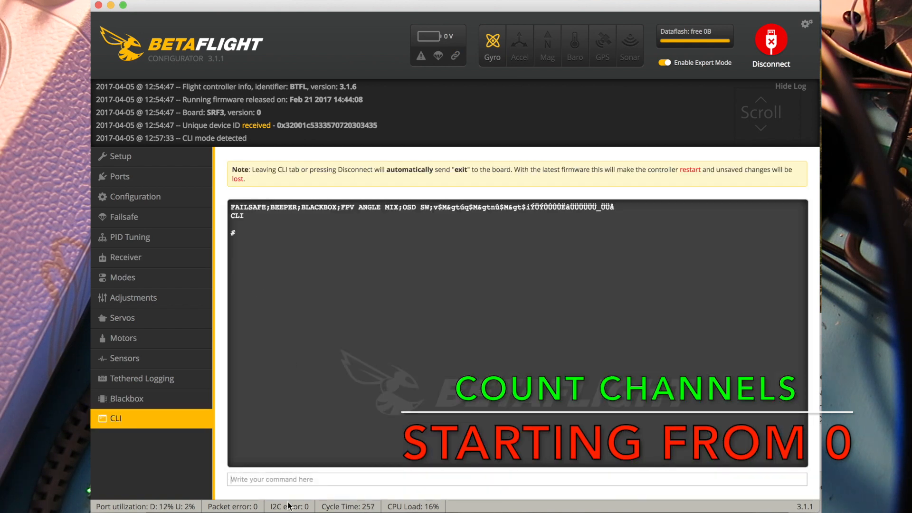
text(set channel_forwarding_start = 6)
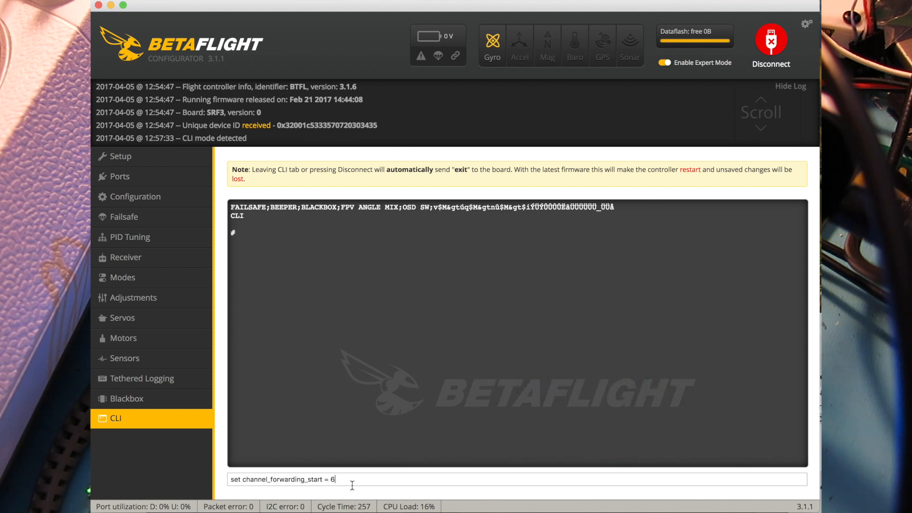
key(enter)
text(save)
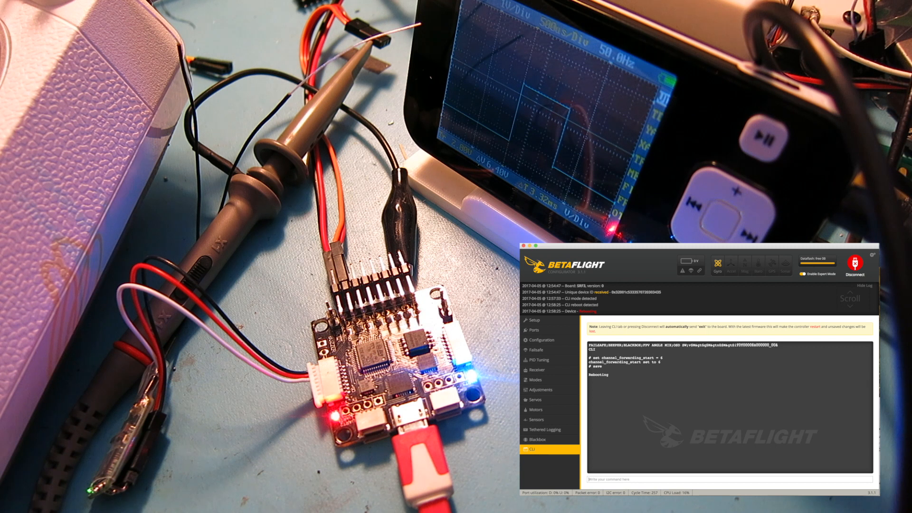
Reconnect the rebooted flight controller so the Setup page shows it ready
click(534, 320)
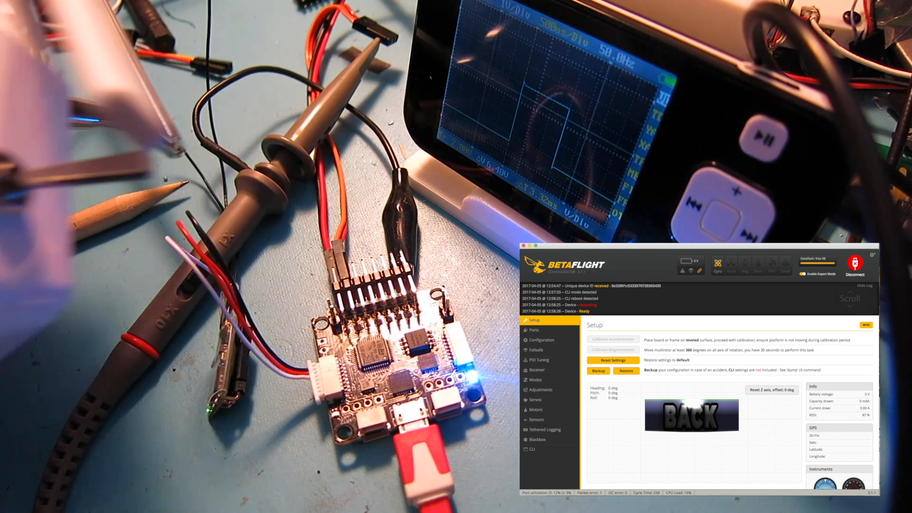